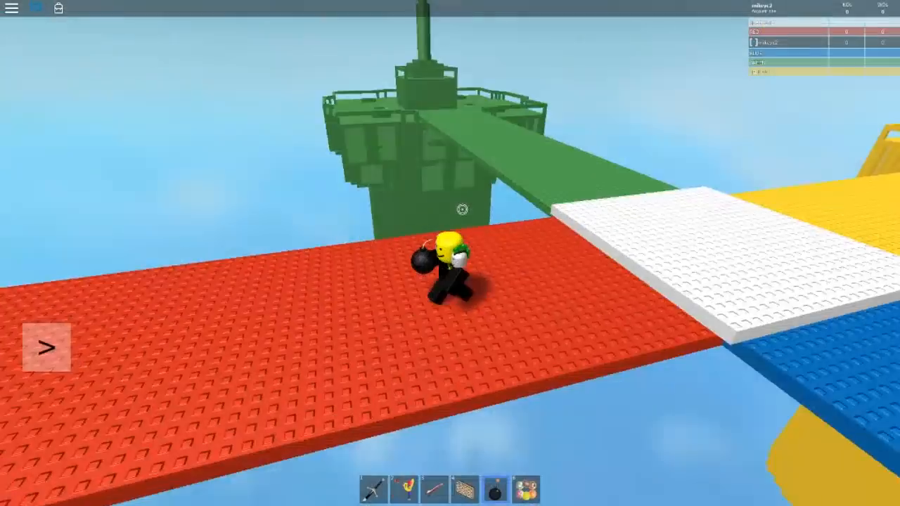
Exit the Doomspire Brickbattle match with Escape while on the red bridge holding the bomb.
key("Escape")
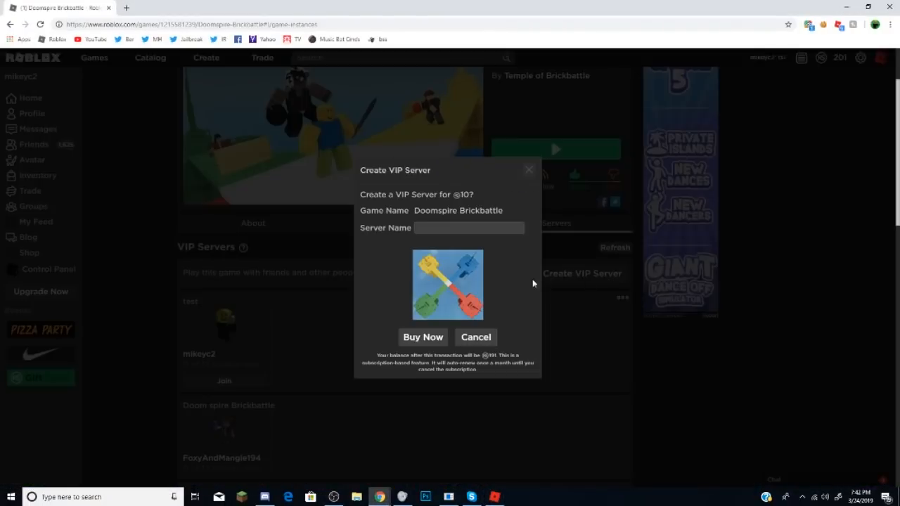
mouse_move(527, 284)
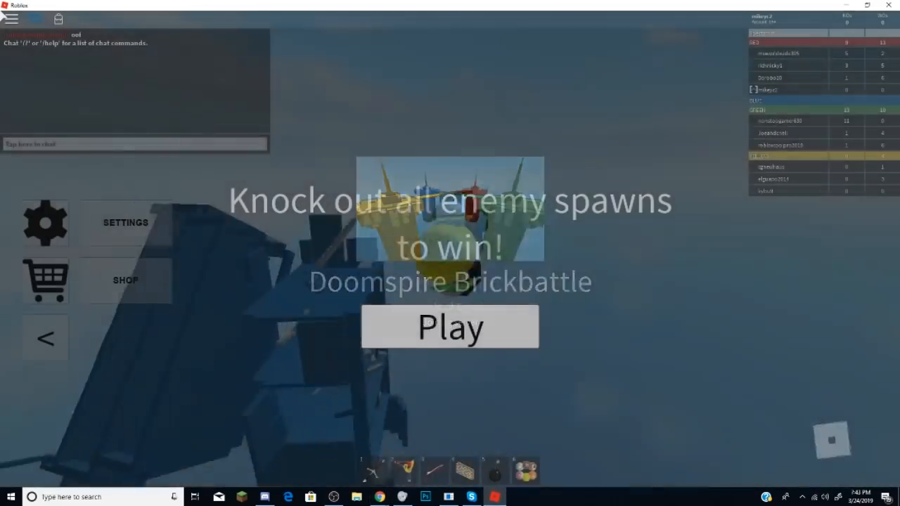
Choose Play on the Doomspire Brickbattle start screen to spawn into the public server.
left_click(449, 326)
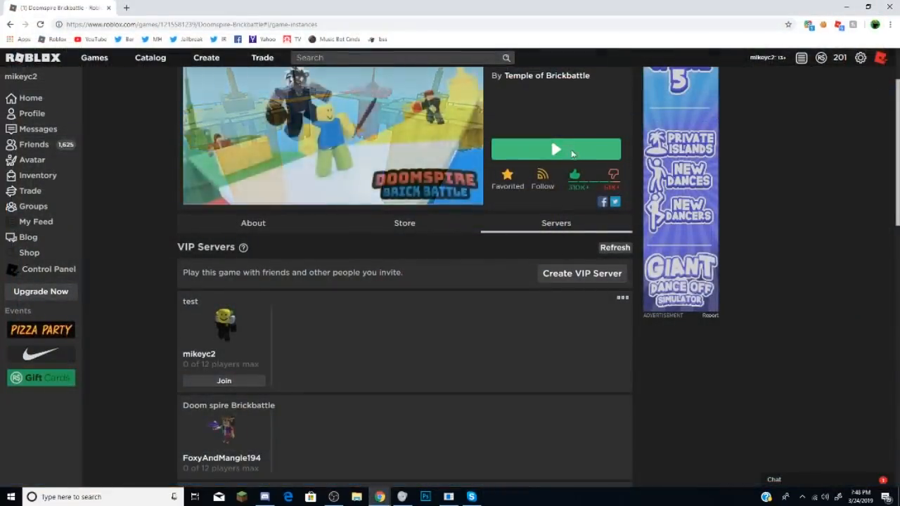
Launch Doomspire Brickbattle from the green Play button and spawn on the green tower.
left_click(555, 149)
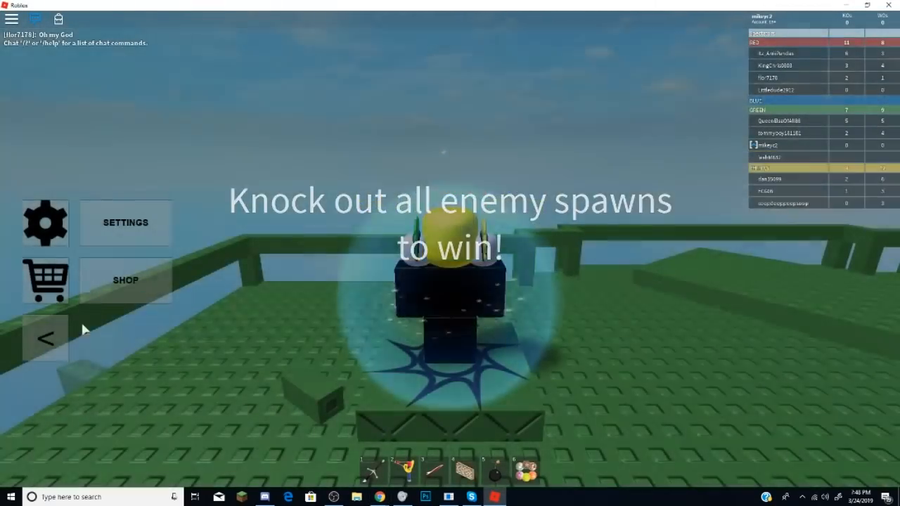
left_click(45, 338)
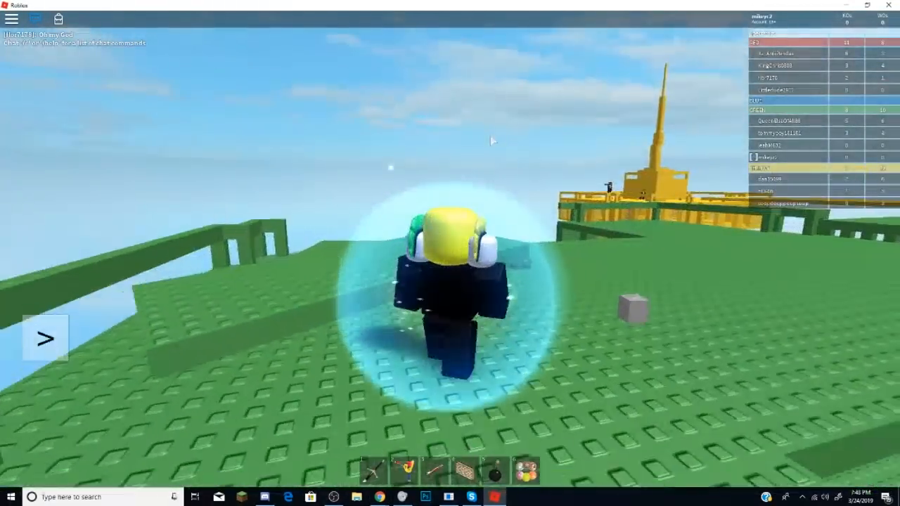